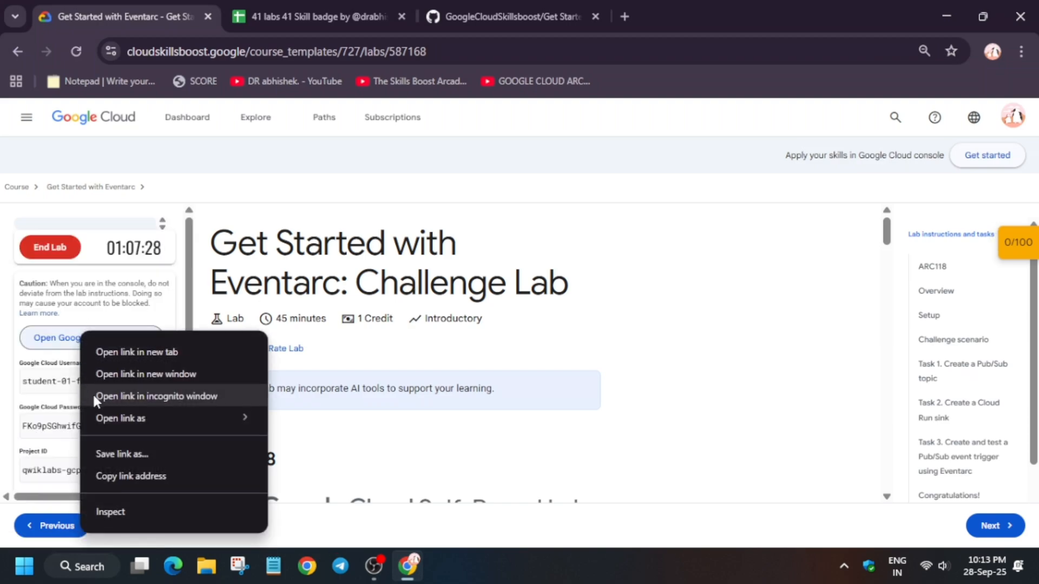
# - Open the lab's Google Cloud console link in an incognito window
pyautogui.click(155, 395)
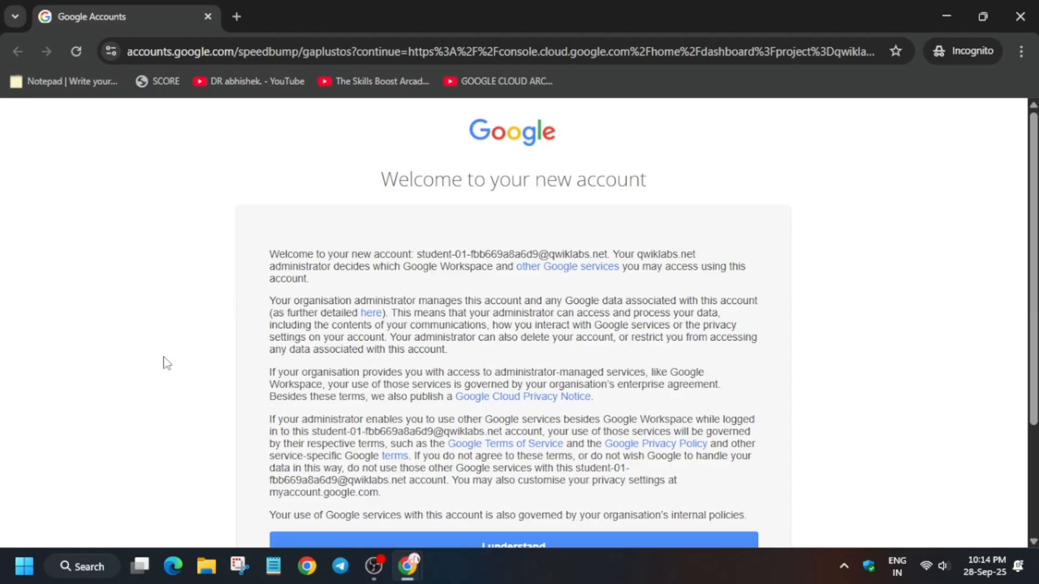
# - Accept the new-account terms and activate Cloud Shell for the lab project
pyautogui.click(512, 545)
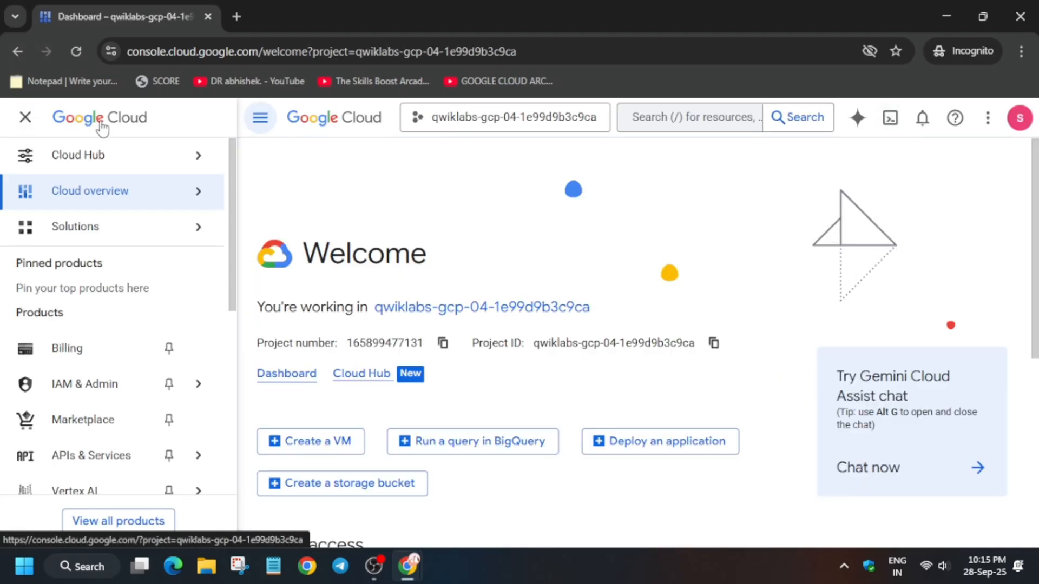
pyautogui.moveTo(890, 118)
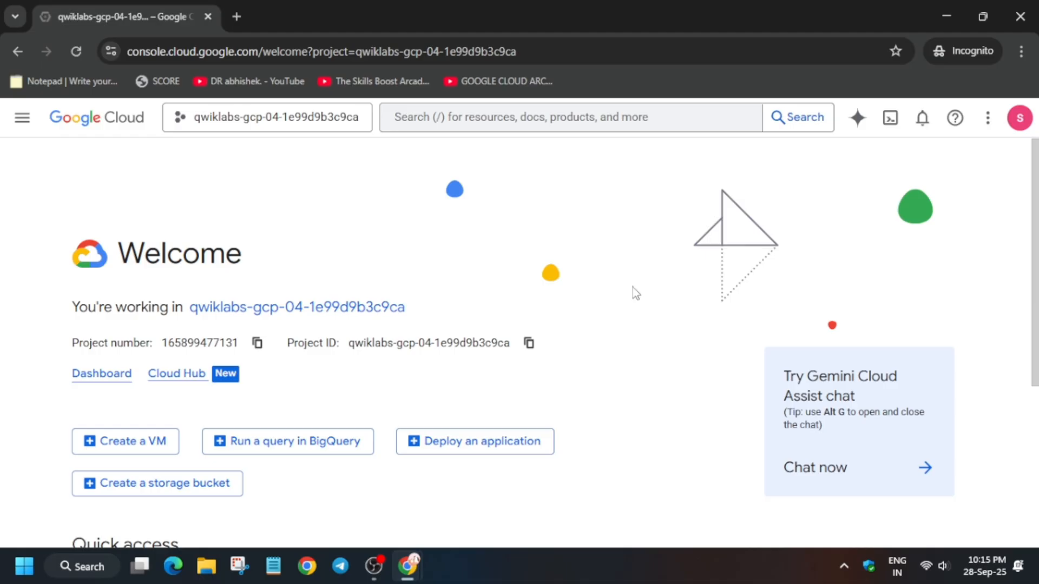
pyautogui.click(889, 117)
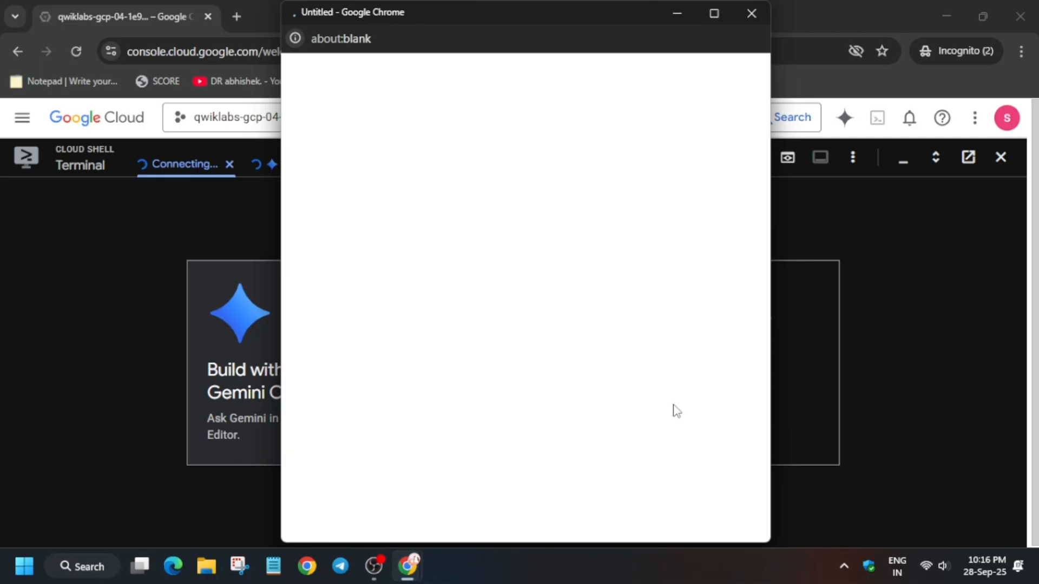
# - Search the lab instructions for 'region' while the setup script runs in Cloud Shell
pyautogui.click(750, 13)
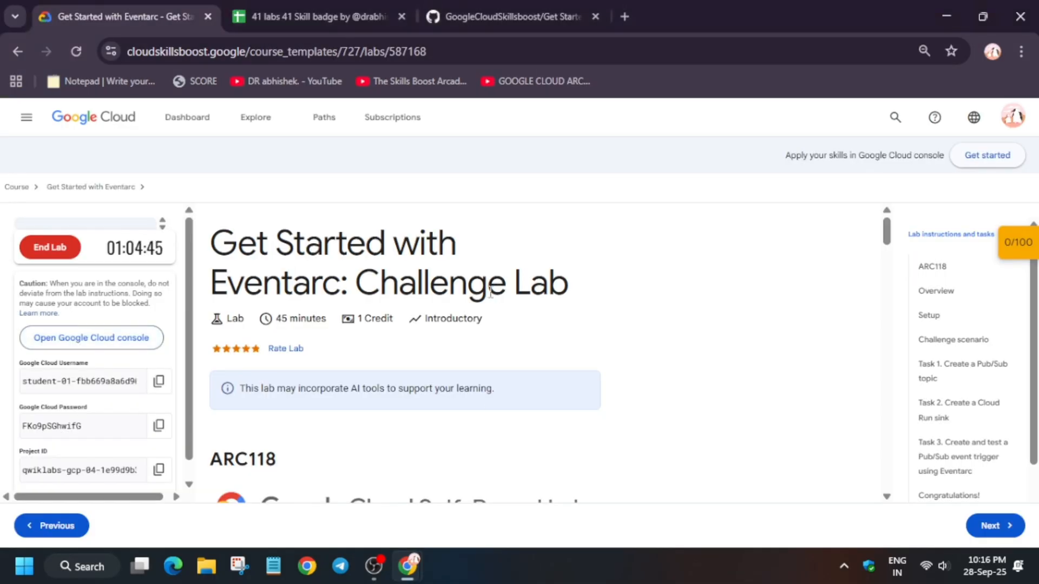
pyautogui.click(510, 15)
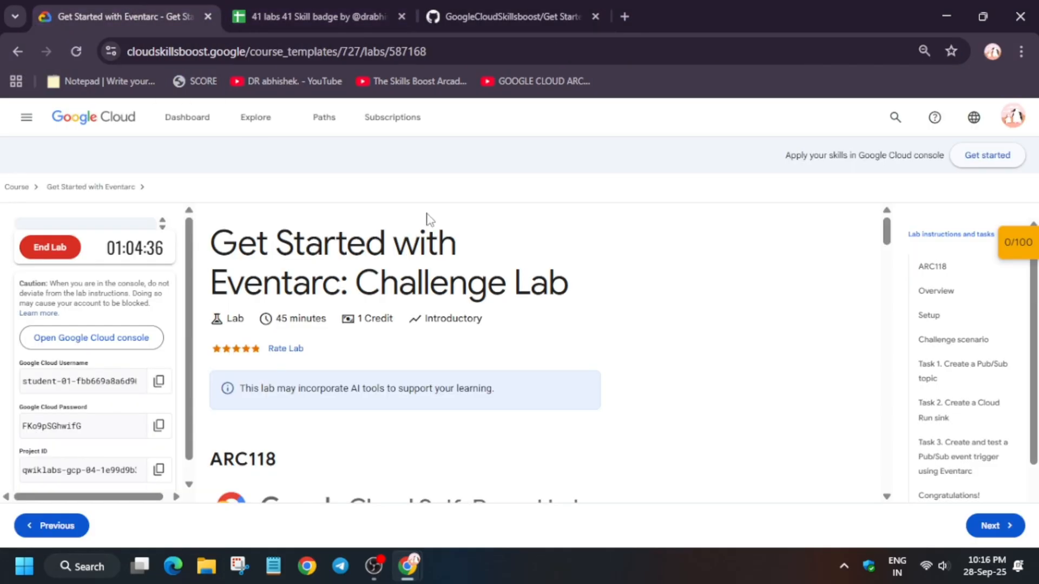
pyautogui.press('Ctrl+f')
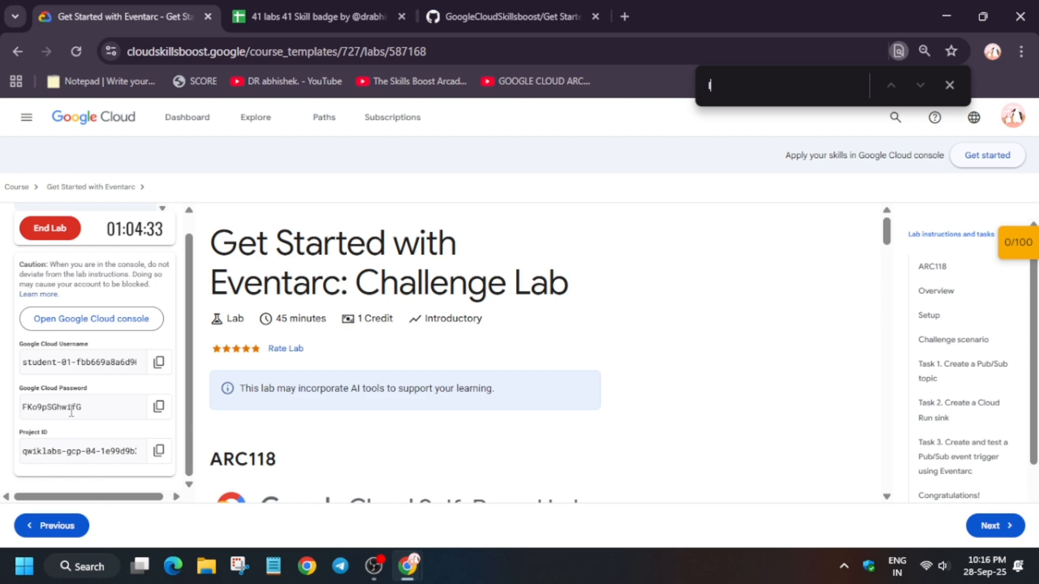
pyautogui.write('r')
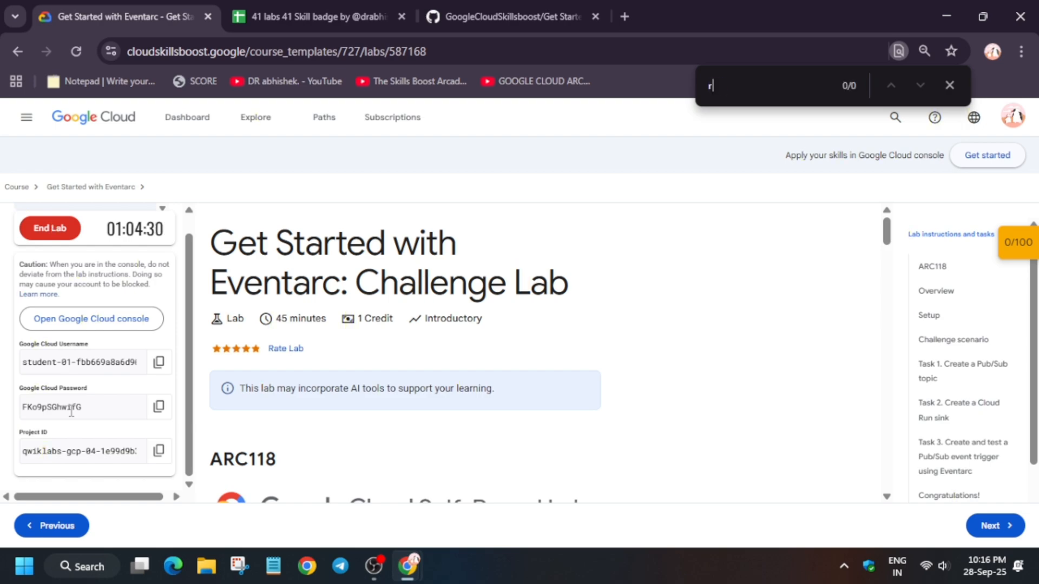
pyautogui.write('egion')
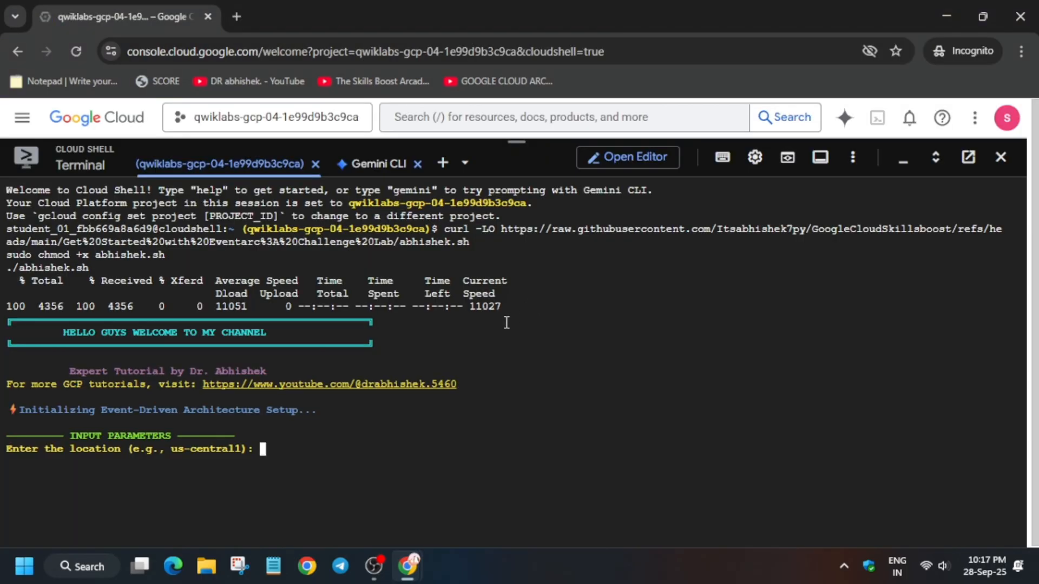
# - Enter us-east1 as the script's location
pyautogui.write('us-east1')
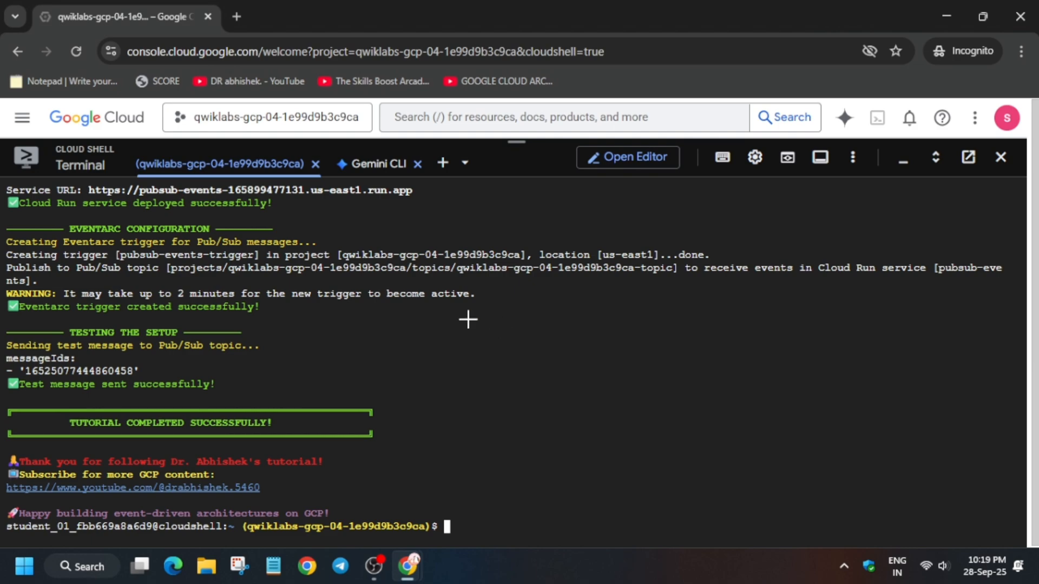
# - Check progress on all three lab tasks to reach a 100/100 score
pyautogui.click(123, 17)
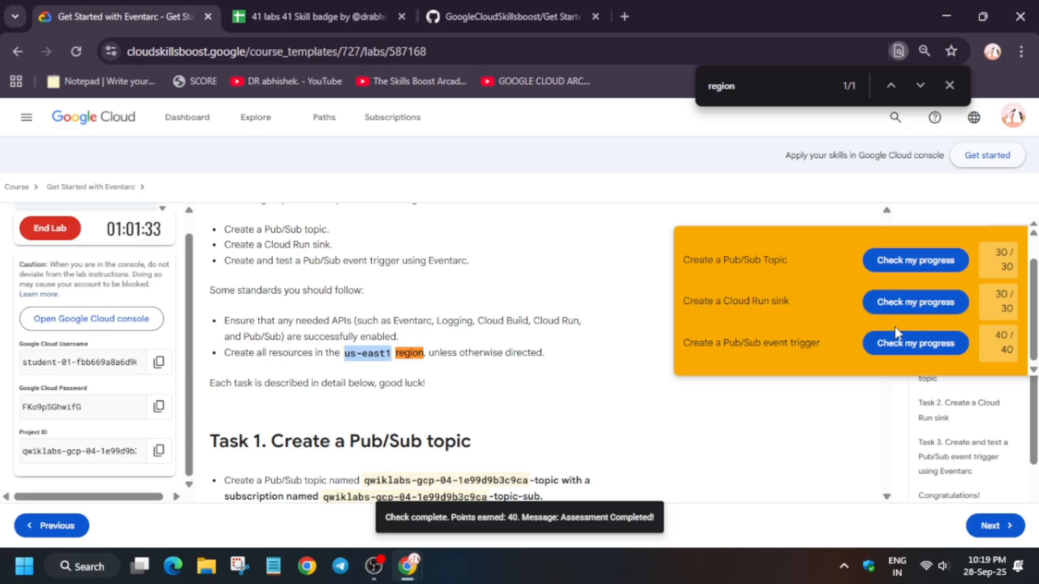
pyautogui.scroll(3)
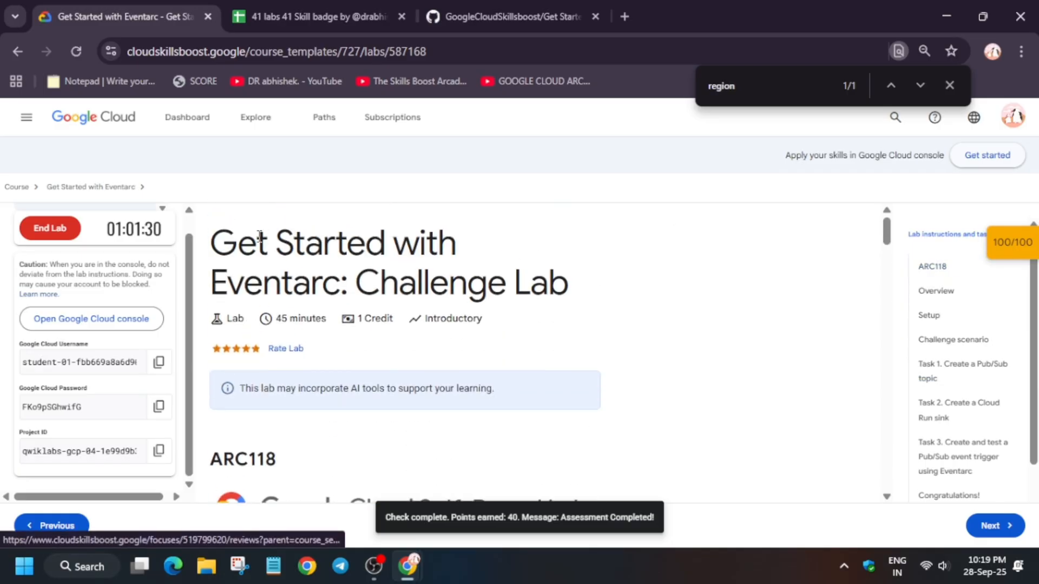